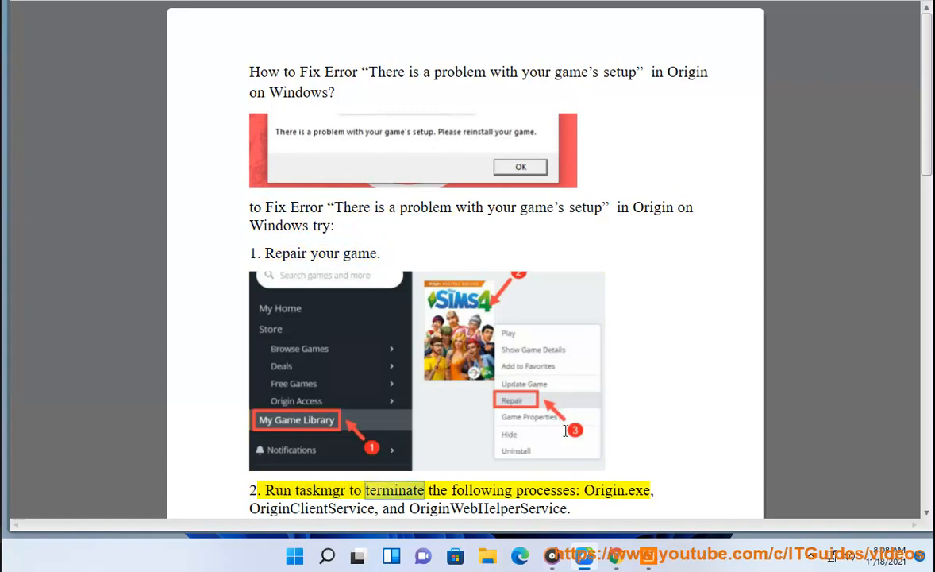
Read down to the 'Clear Origin game cache' step and select the %ProgramData% path.
{"action": "scroll", "scroll_direction": "down", "scroll_amount": 3}
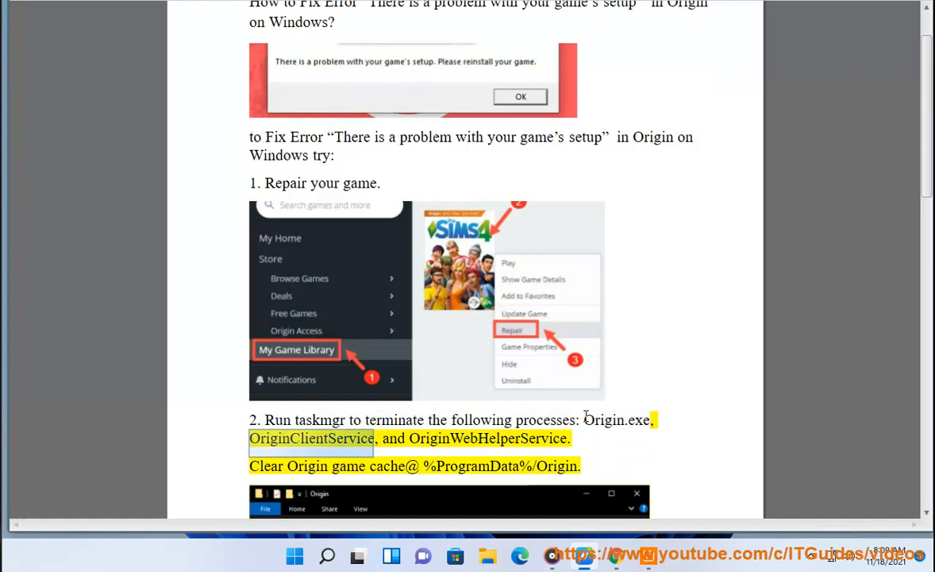
{"action": "scroll", "scroll_direction": "down", "scroll_amount": 3}
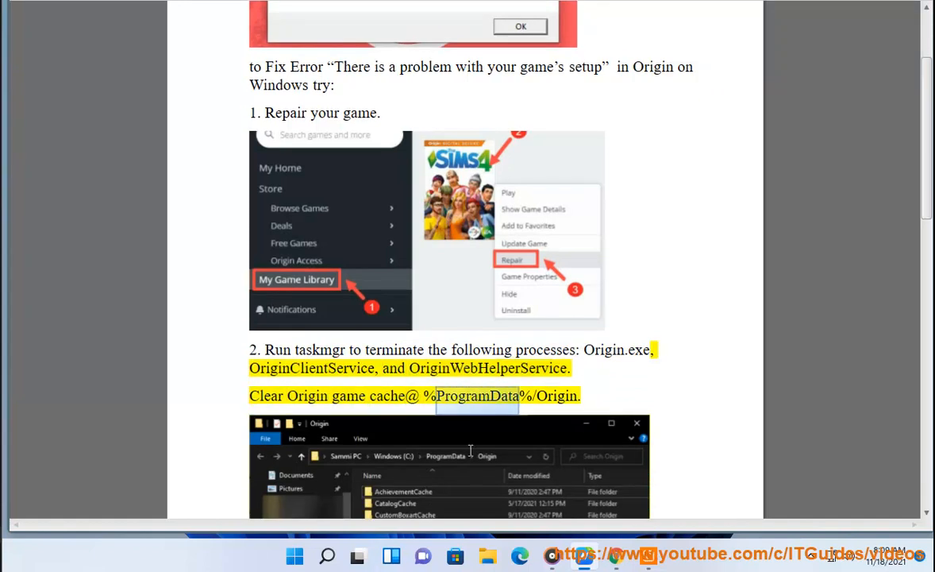
{"action": "scroll", "scroll_direction": "down", "scroll_amount": 3}
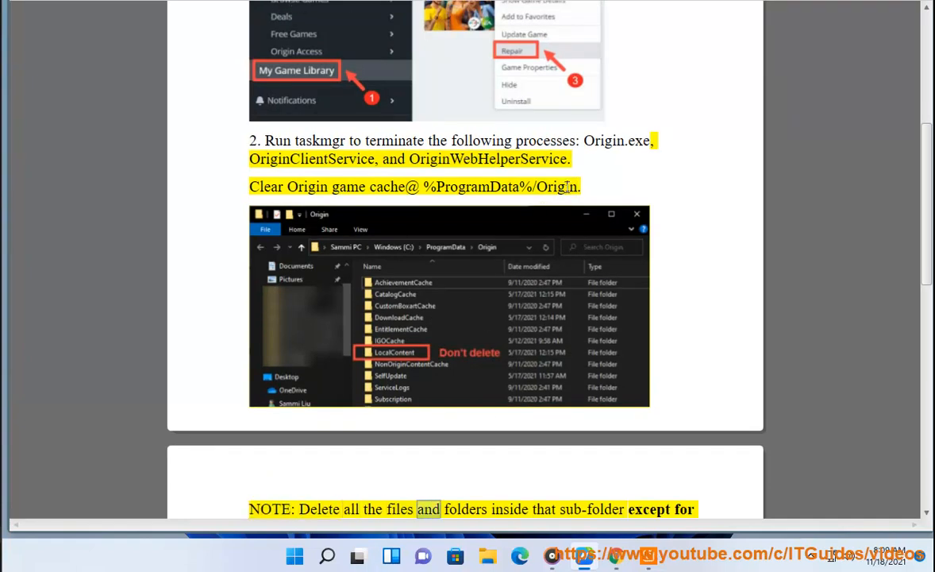
{"action": "double_click", "coordinate": [476, 187]}
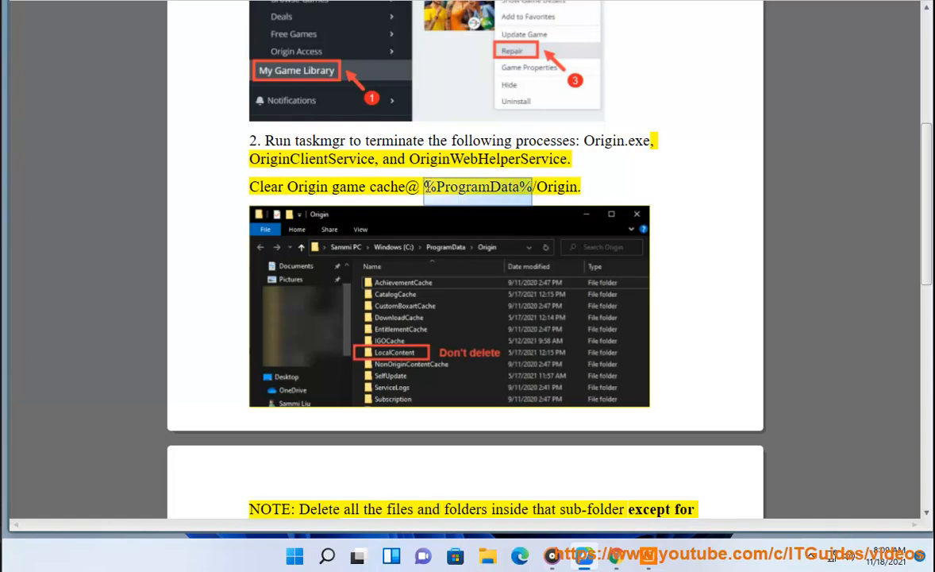
{"action": "left_click", "coordinate": [487, 555]}
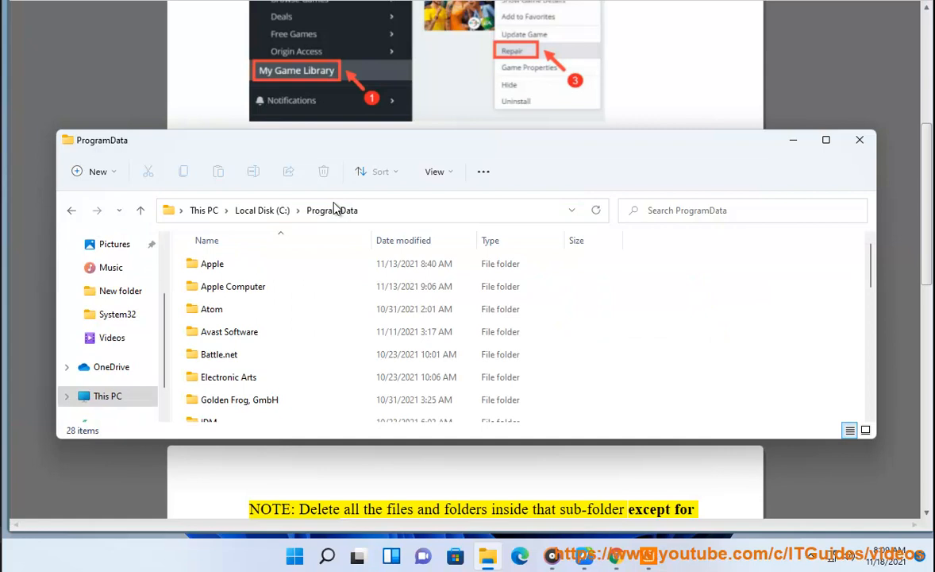
Open ProgramData's Origin folder, select all five items, and bring up their context menu.
{"action": "scroll", "scroll_direction": "down", "scroll_amount": 3}
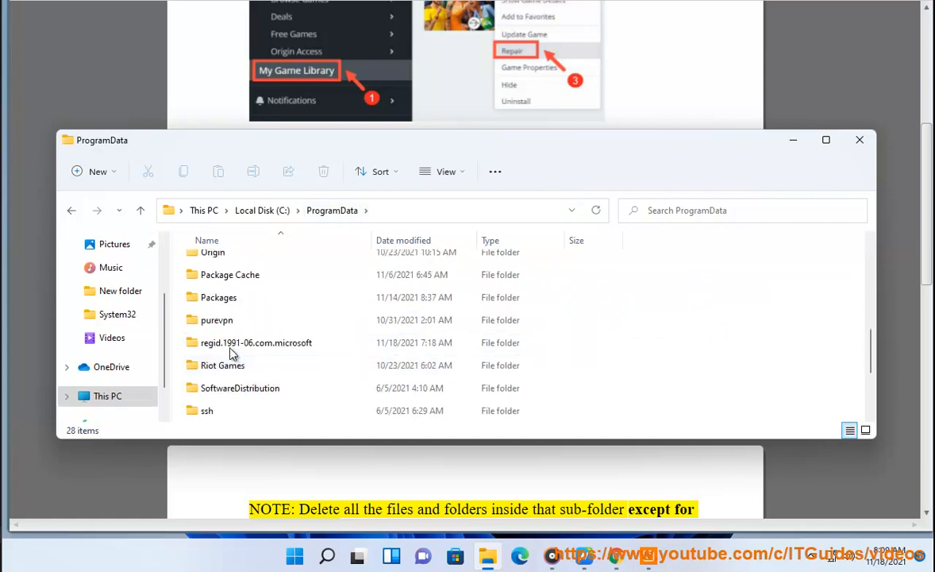
{"action": "left_click", "coordinate": [213, 305]}
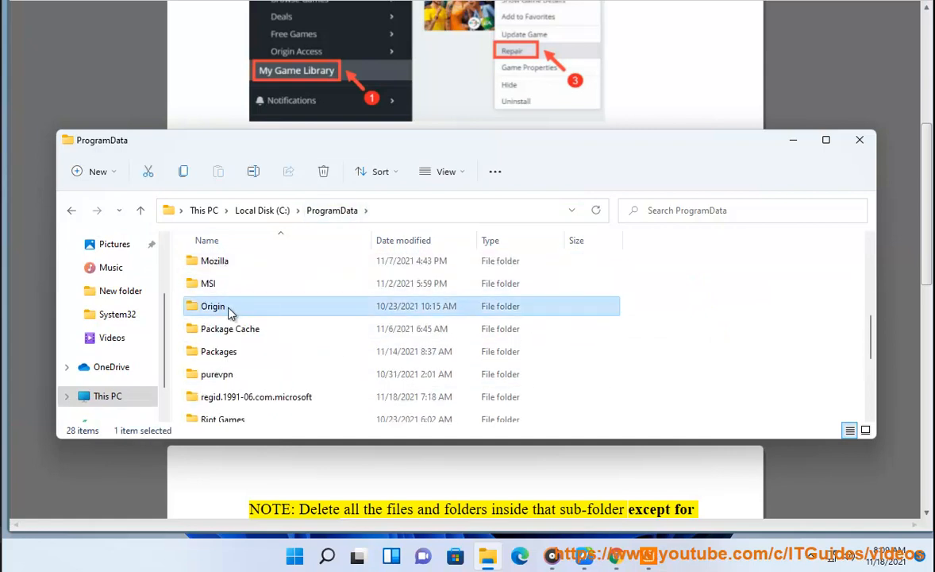
{"action": "double_click", "coordinate": [213, 306]}
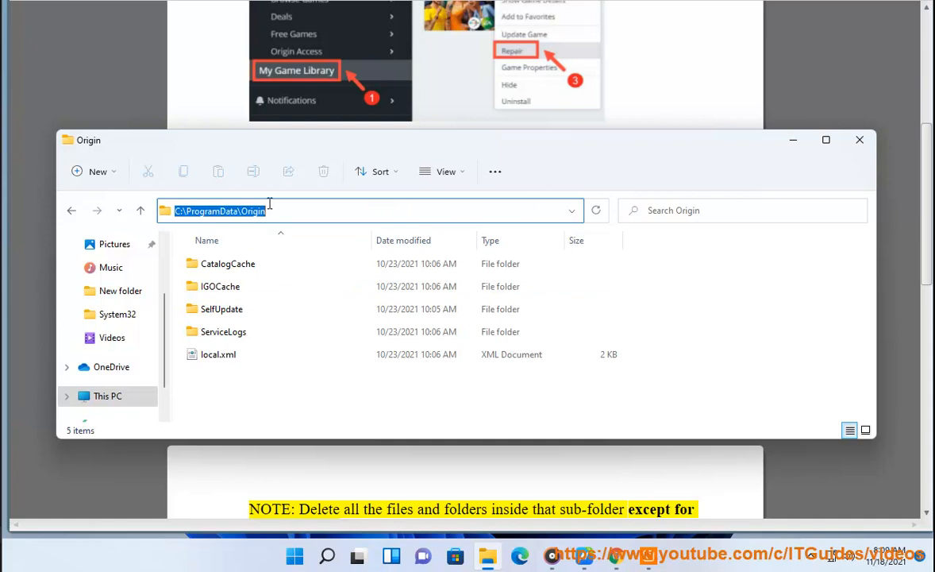
{"action": "scroll", "scroll_direction": "down", "scroll_amount": 3}
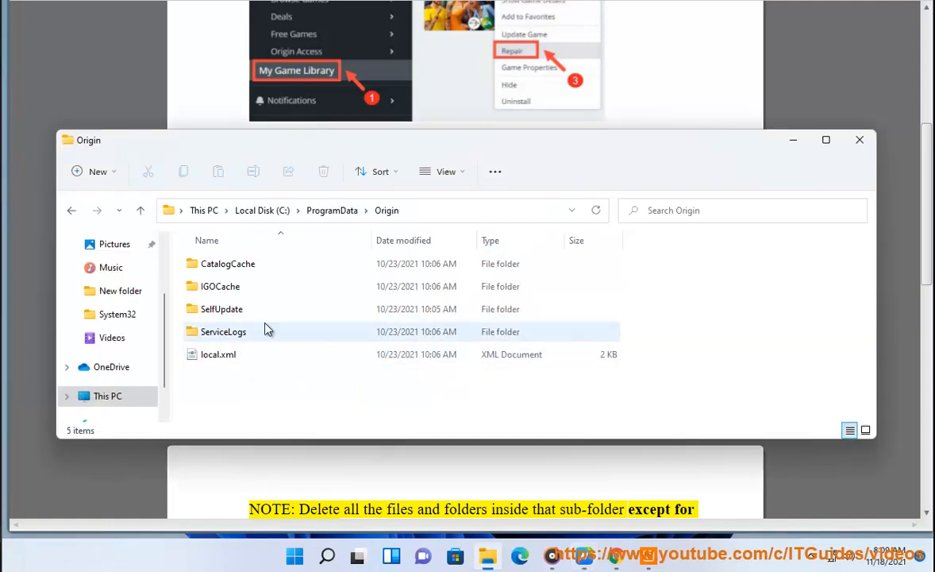
{"action": "key", "text": "ctrl+a"}
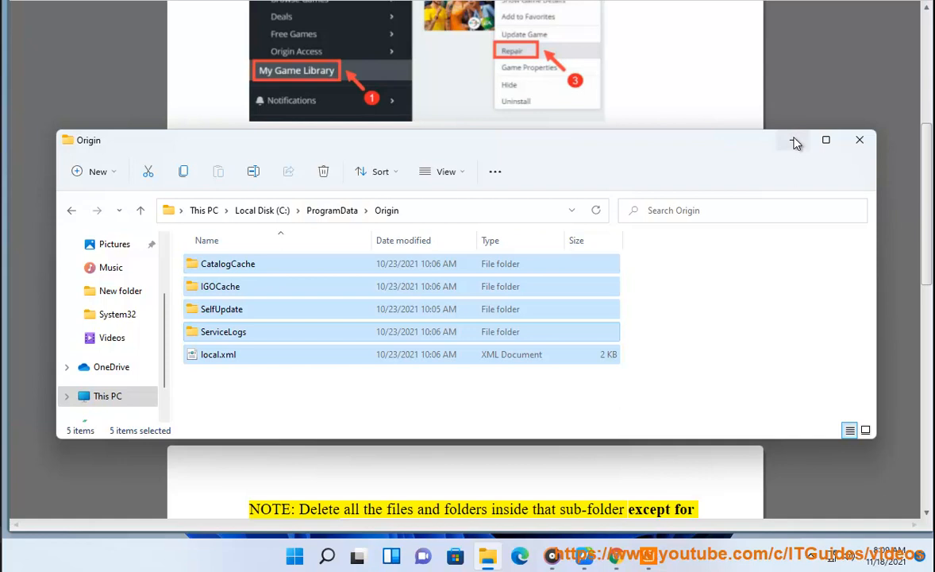
{"action": "scroll", "scroll_direction": "down", "scroll_amount": 3}
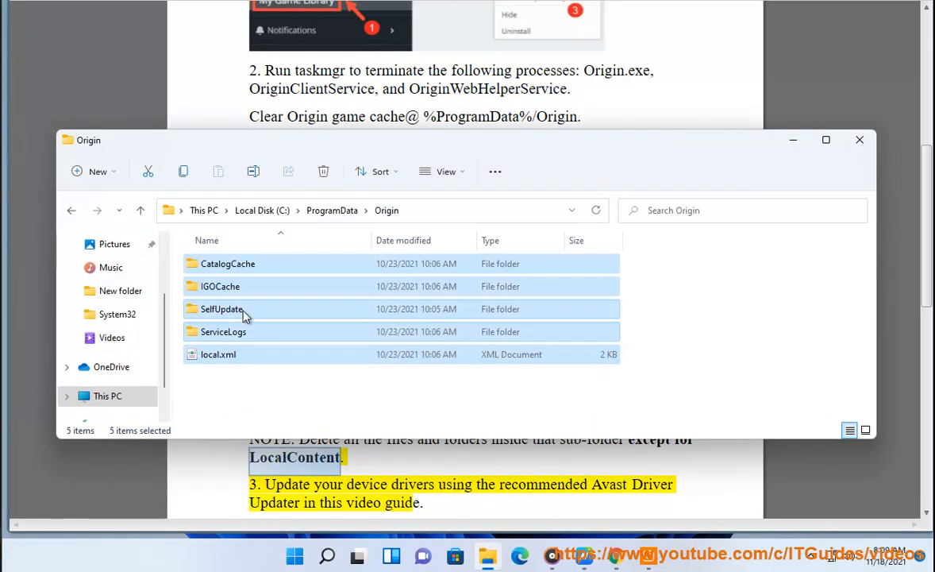
{"action": "right_click", "coordinate": [246, 316]}
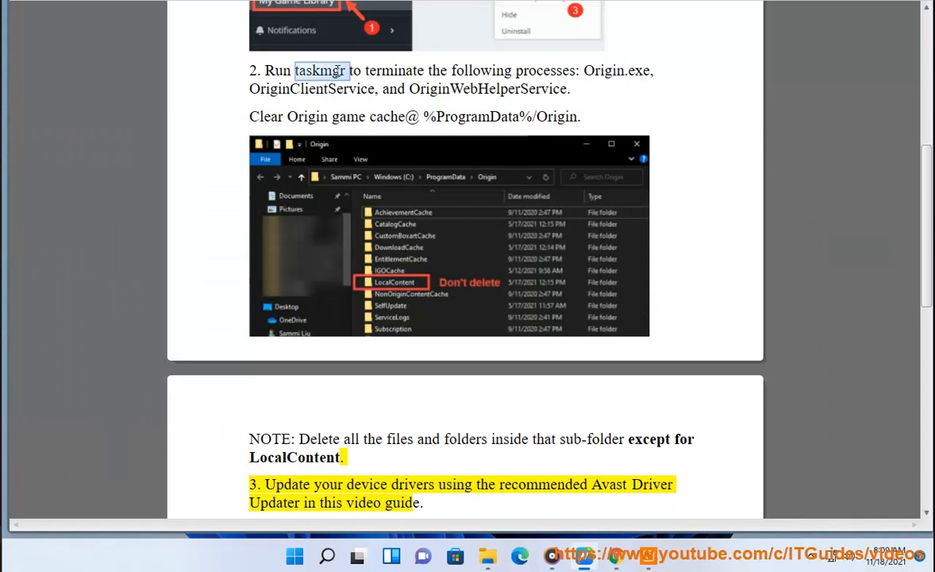
Return to the PDF guide at the step on updating device drivers.
{"action": "left_click", "coordinate": [327, 555]}
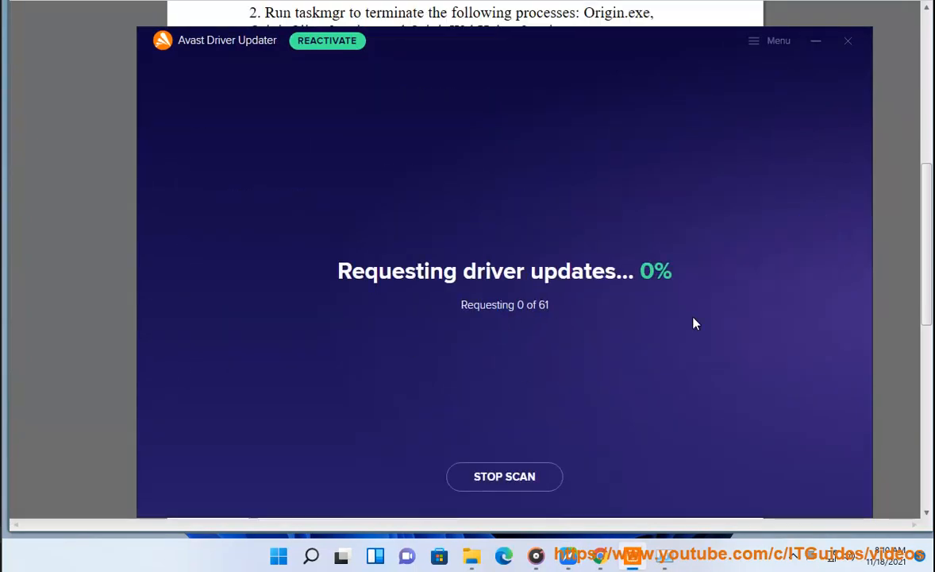
{"action": "mouse_move", "coordinate": [448, 306]}
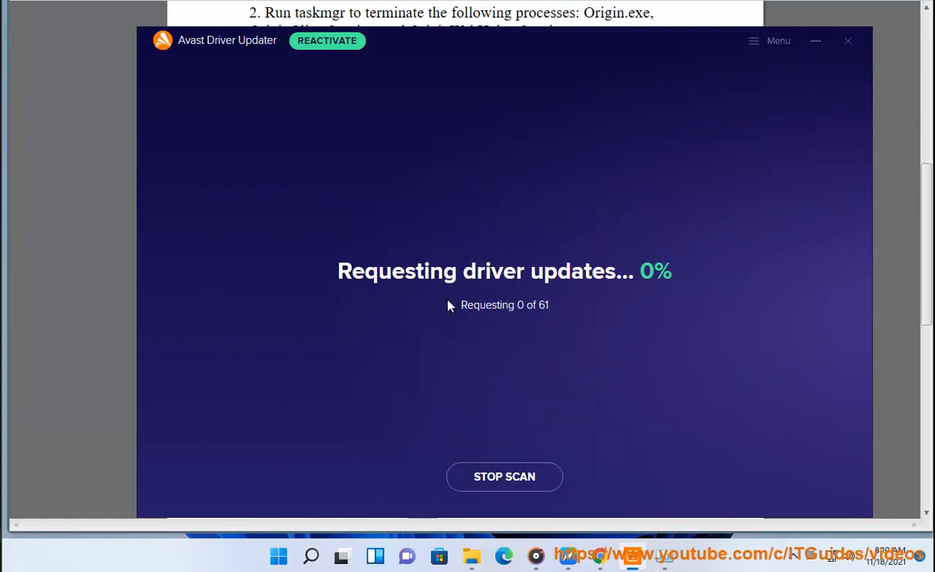